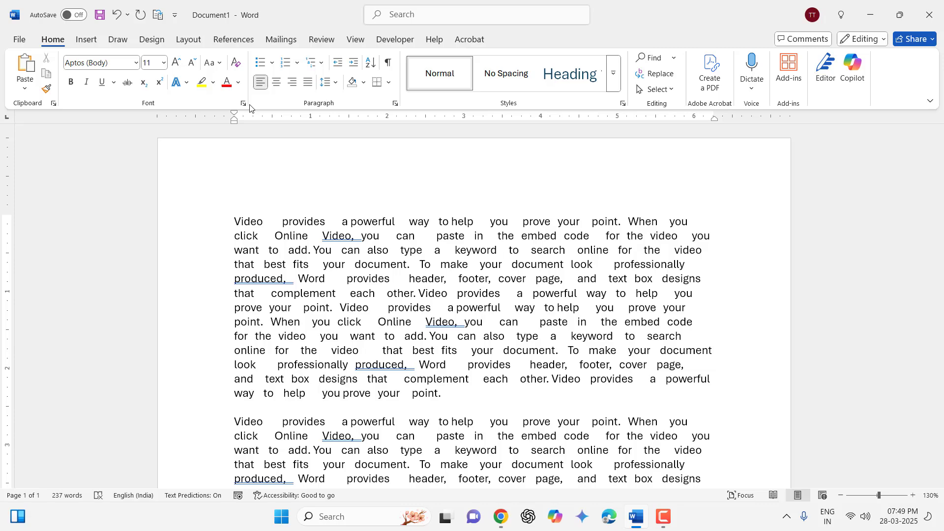
Open Replace from the Home tab's Editing group
{"action": "left_click", "coordinate": [444, 278]}
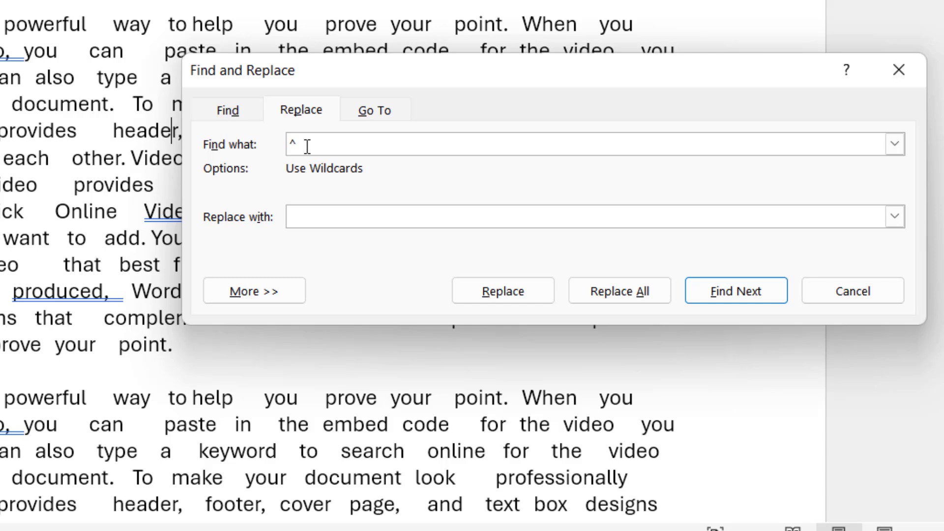
Replace all ^w whitespace runs, then dismiss the 237-replacements notice
{"action": "type", "text": "w"}
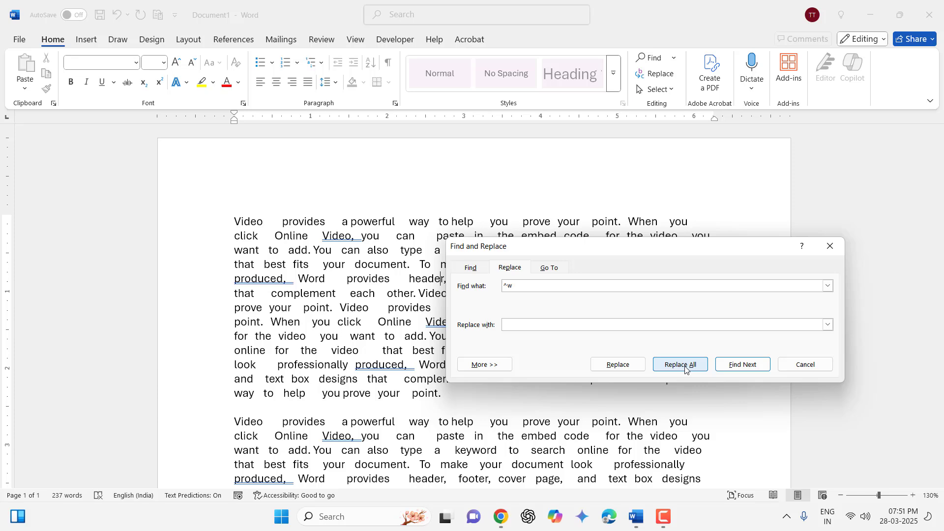
{"action": "left_click", "coordinate": [679, 365]}
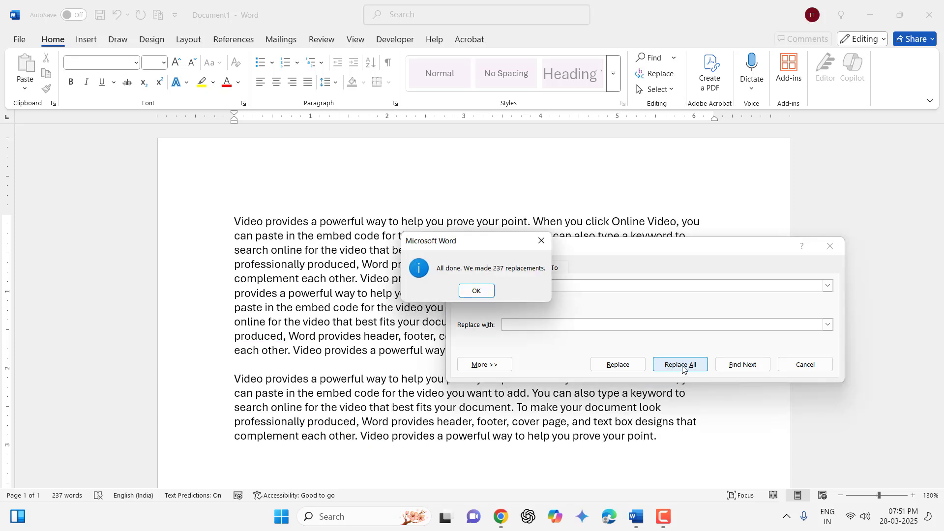
{"action": "left_click", "coordinate": [475, 290]}
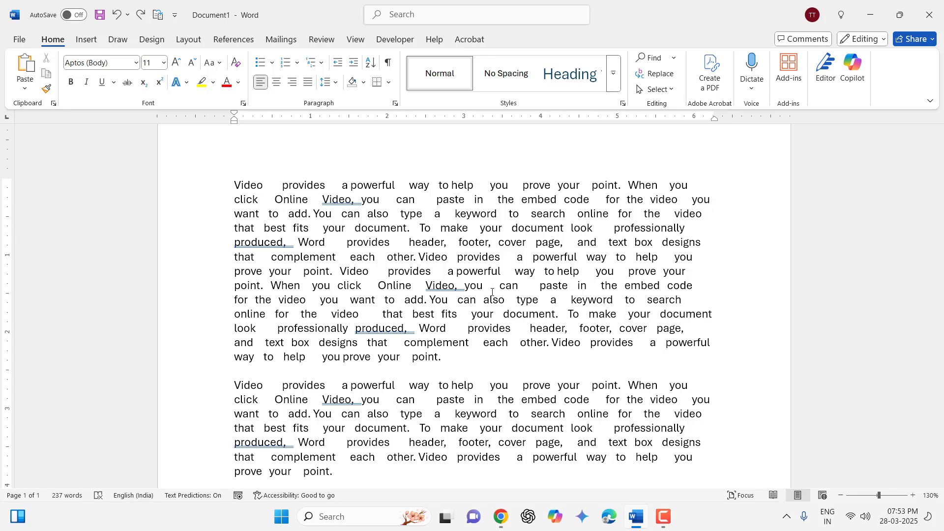
Undo the replacement and reopen Find and Replace with empty fields
{"action": "left_click", "coordinate": [655, 73]}
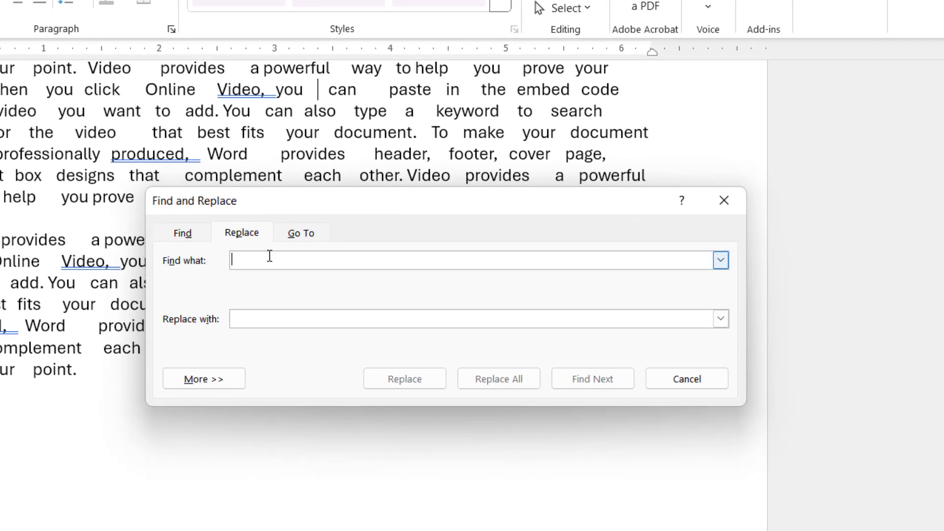
Enter ( ){2,} in Find what and \1 in Replace with
{"action": "type", "text": "c"}
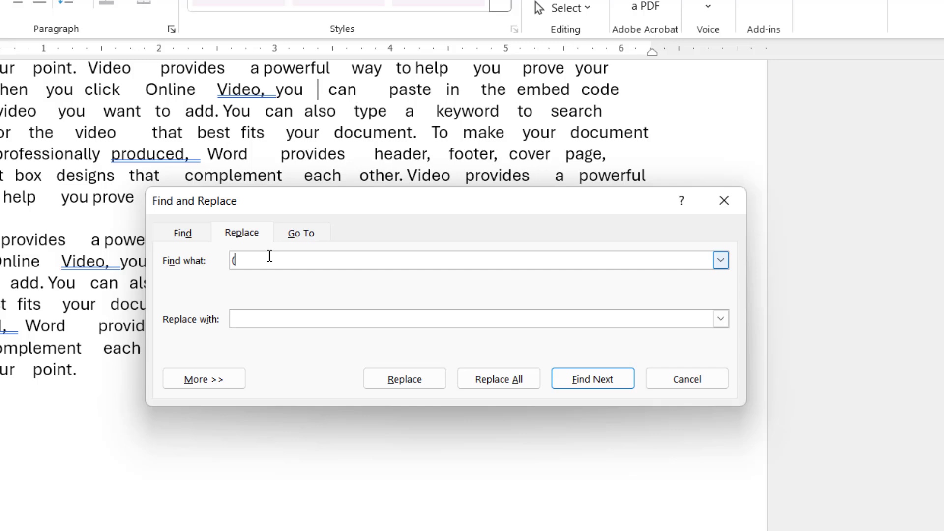
{"action": "type", "text": "()"}
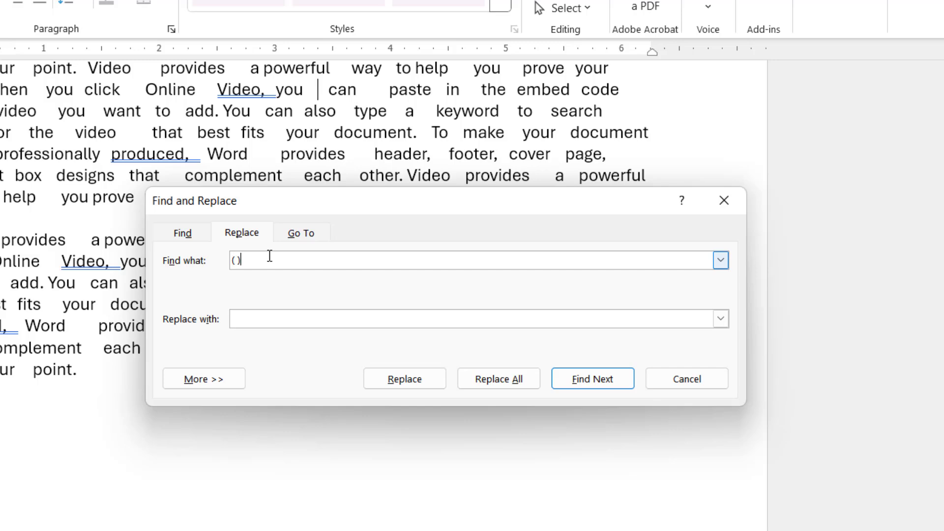
{"action": "type", "text": "{2,"}
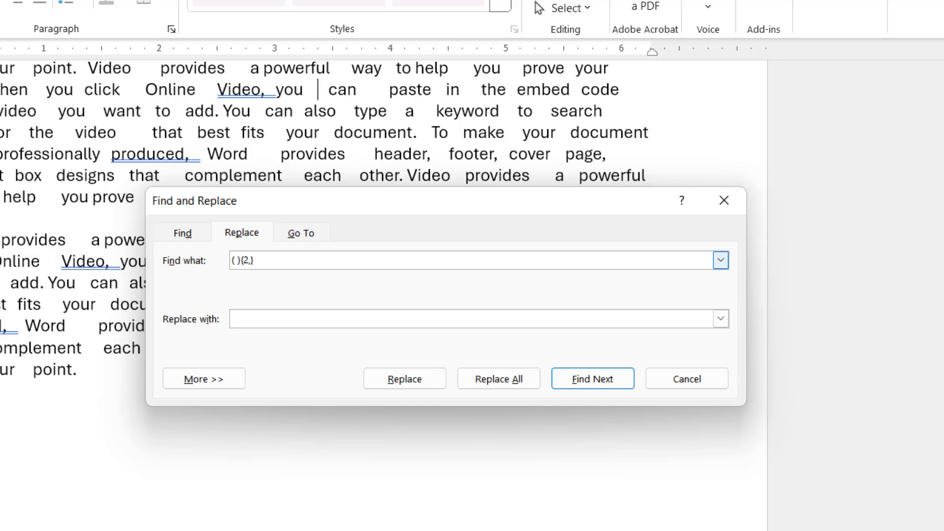
{"action": "left_click", "coordinate": [475, 319]}
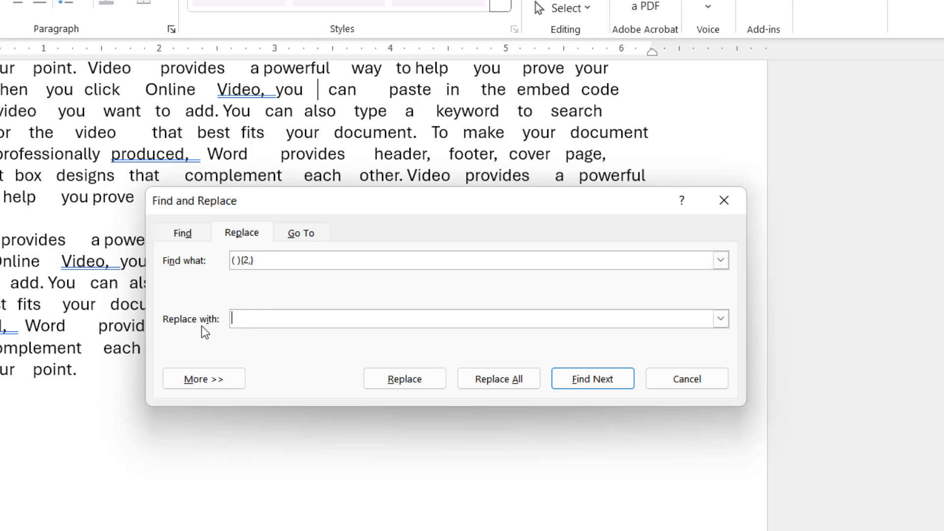
{"action": "type", "text": "\\"}
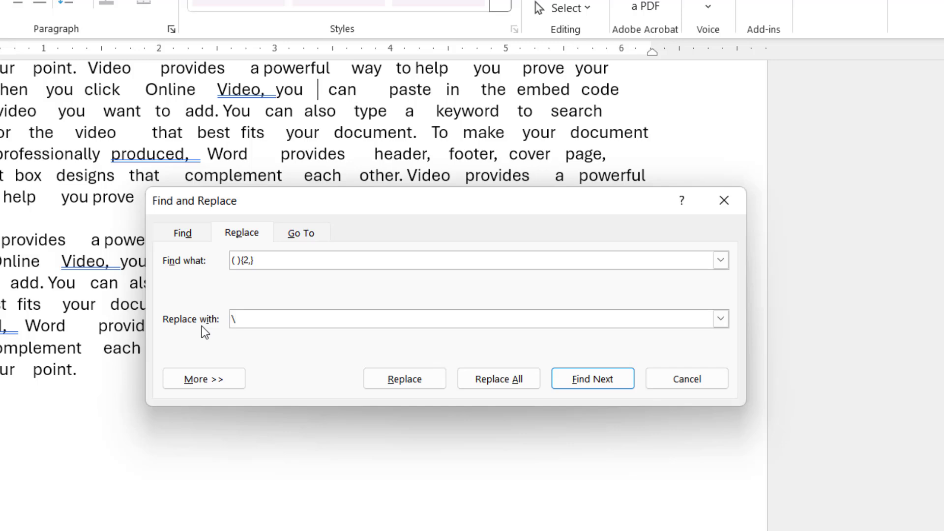
{"action": "type", "text": "1"}
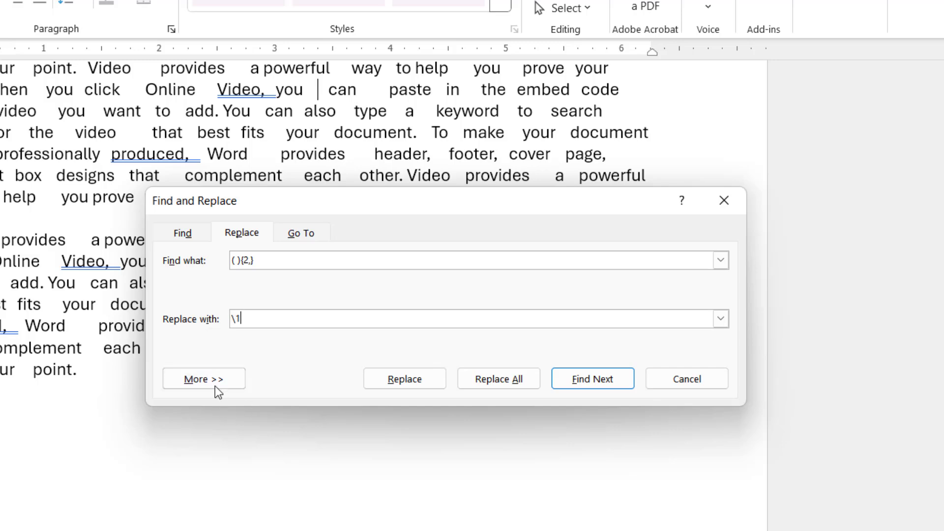
Enable Use wildcards, run Replace All (223 replacements), and close the dialog
{"action": "left_click", "coordinate": [204, 378]}
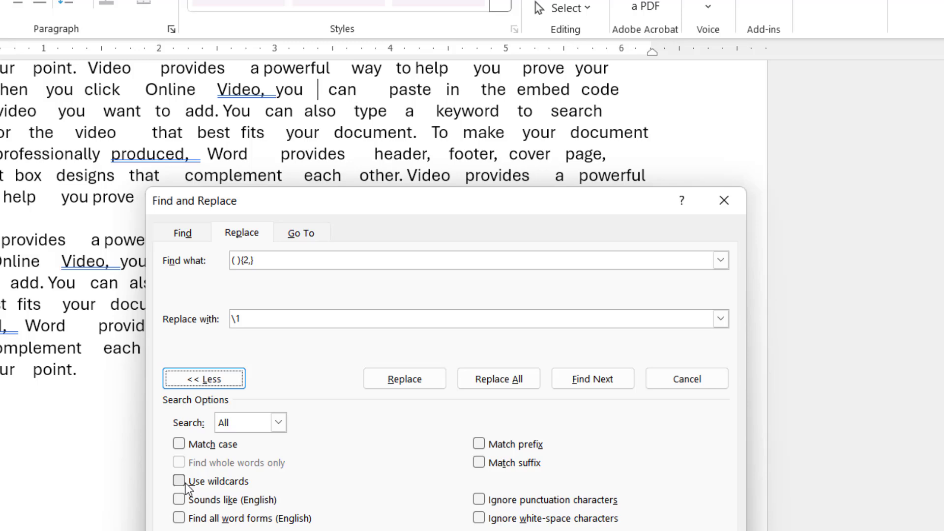
{"action": "left_click", "coordinate": [178, 480]}
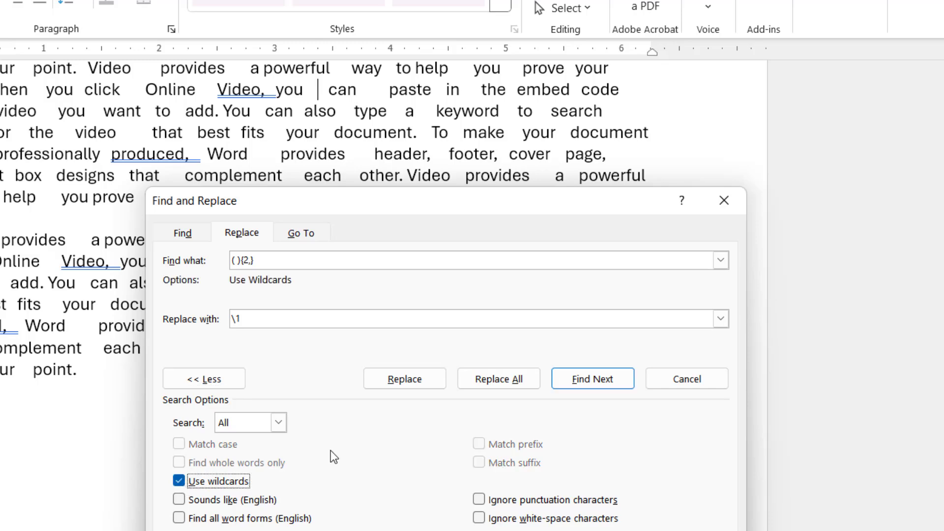
{"action": "mouse_move", "coordinate": [505, 412]}
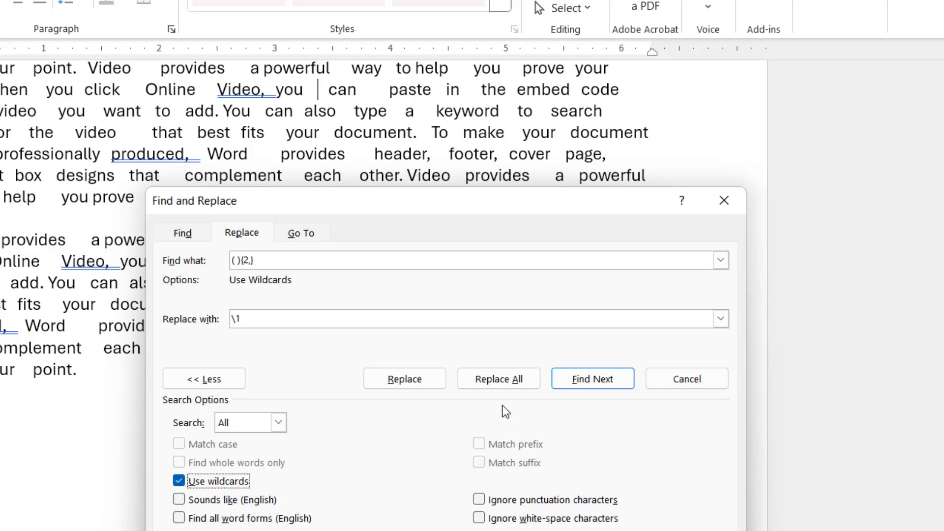
{"action": "left_click", "coordinate": [498, 378]}
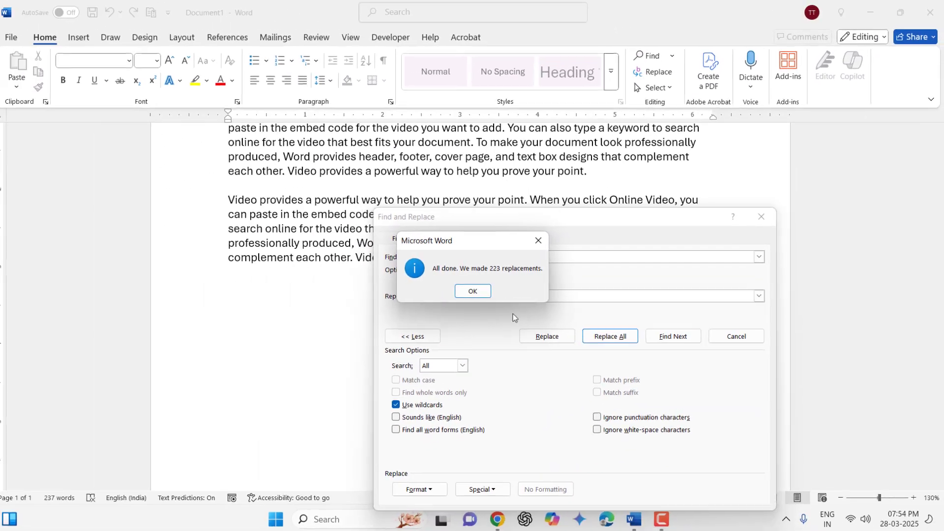
{"action": "left_click", "coordinate": [472, 291]}
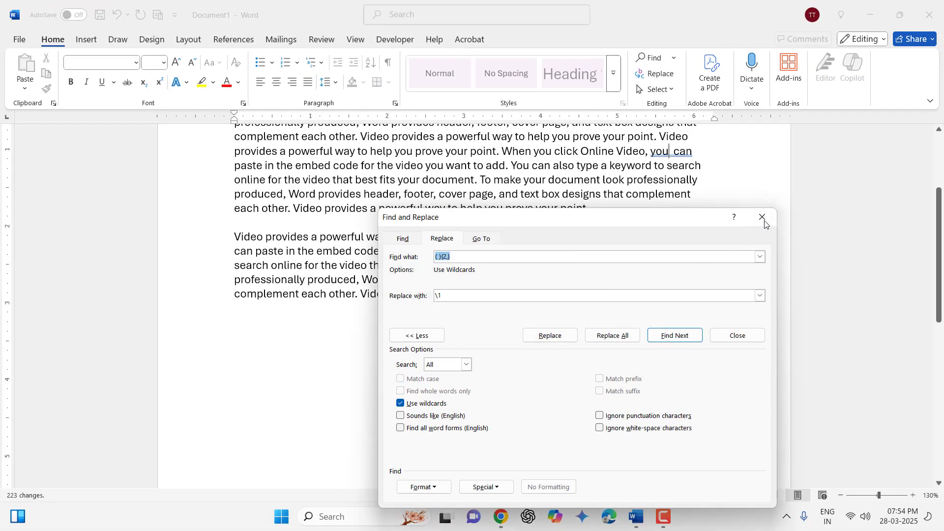
{"action": "left_click", "coordinate": [761, 217]}
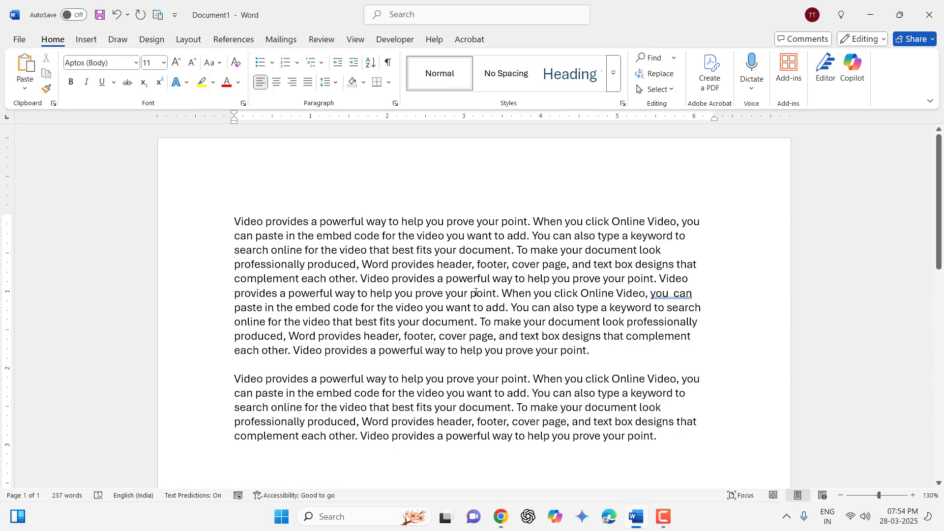